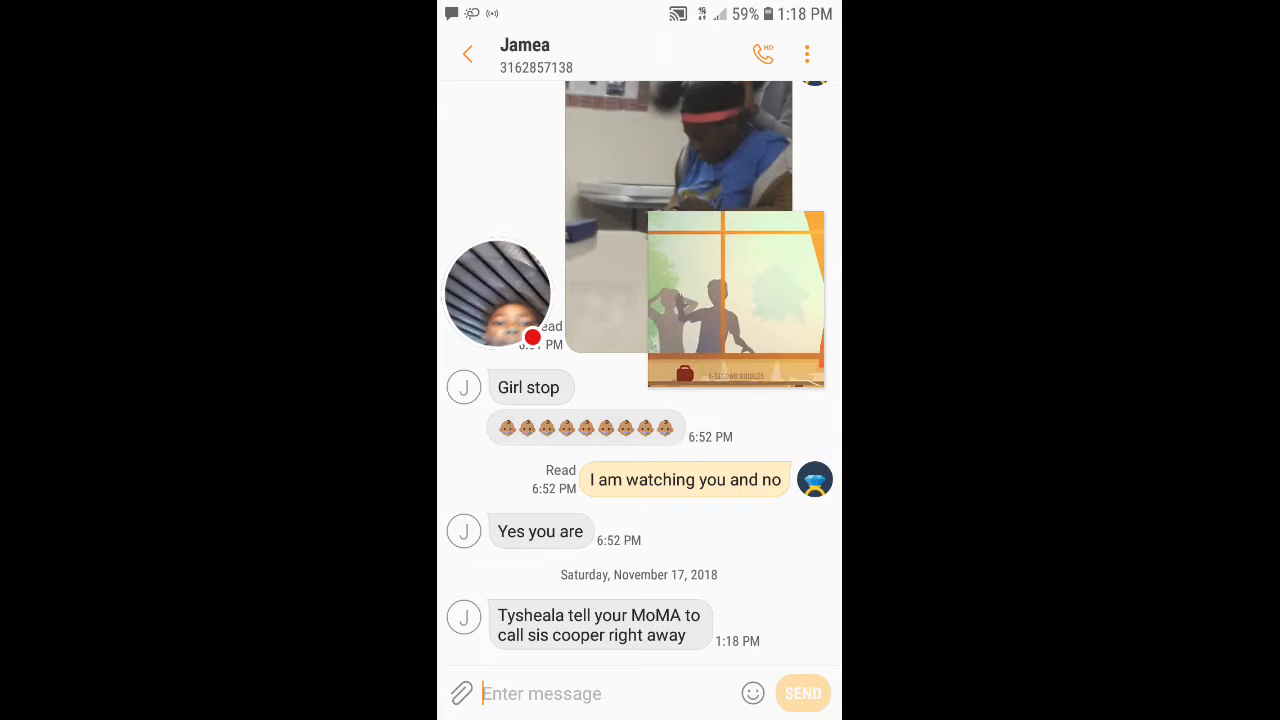
# Expand the floating Granny Horror Story mini-player back into its full YouTube watch page
pyautogui.click(737, 300)
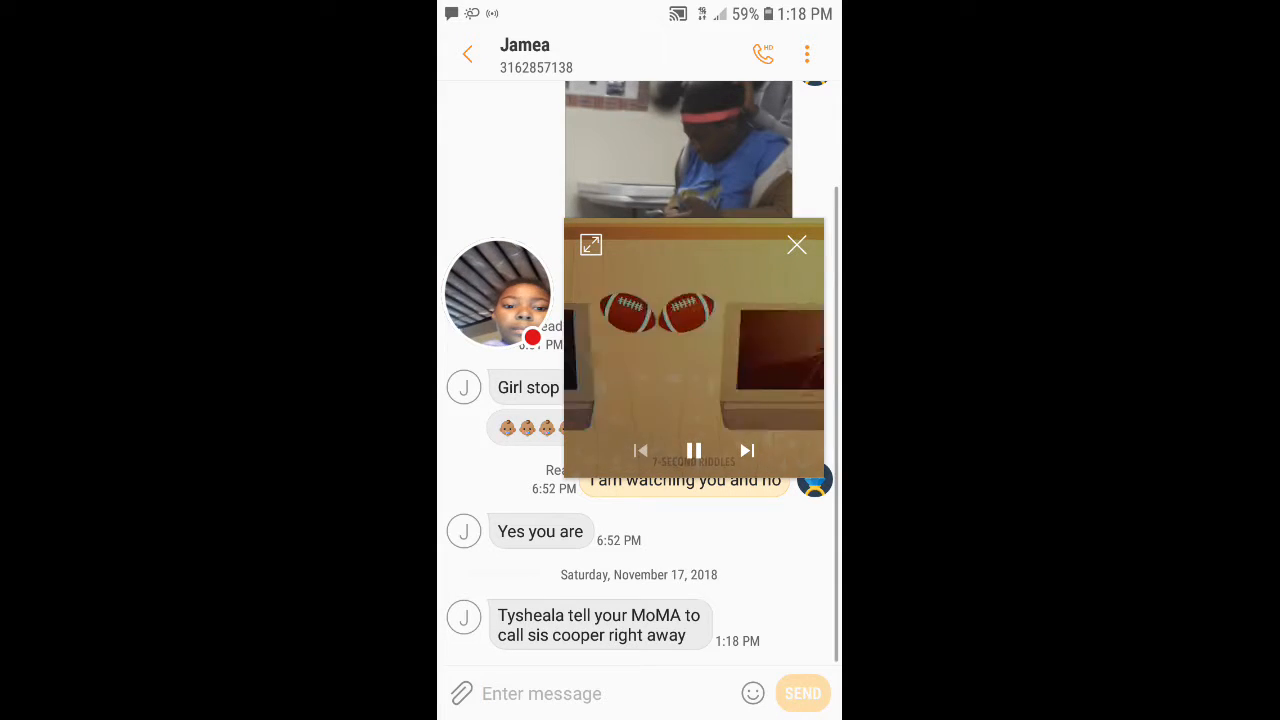
pyautogui.click(590, 244)
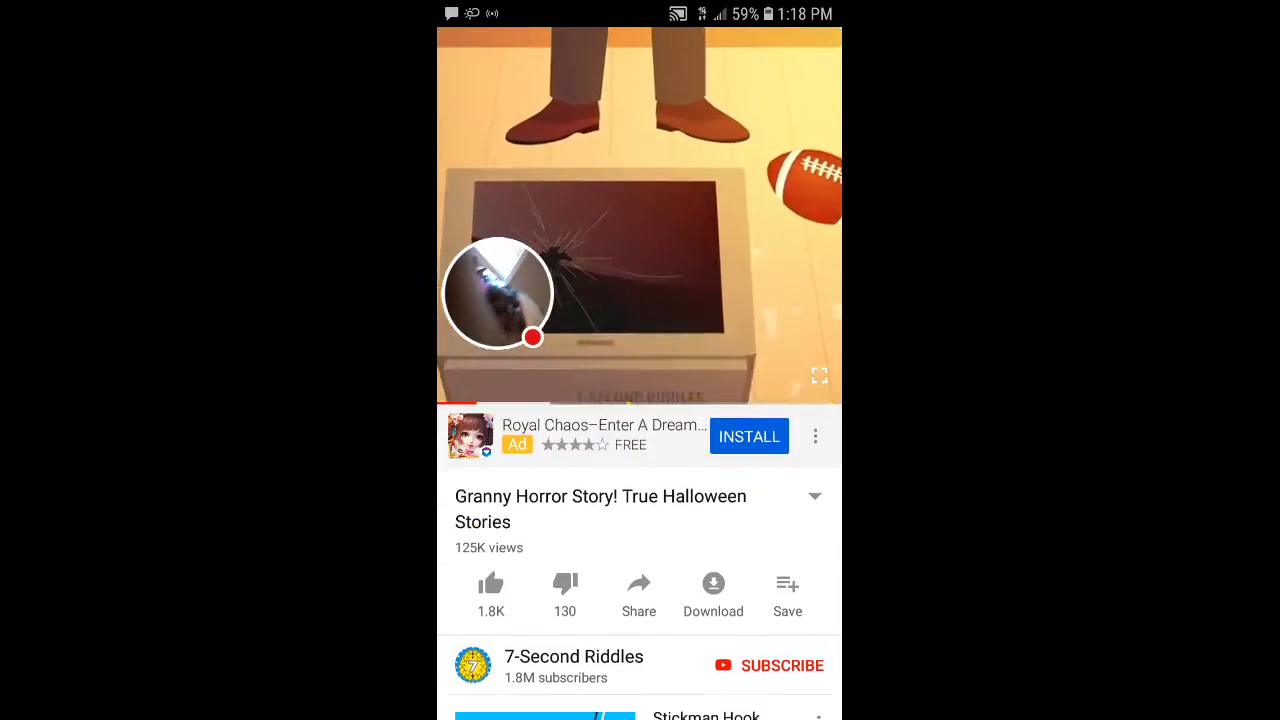
# Switch the Granny Horror Story video to fullscreen playback
pyautogui.click(819, 376)
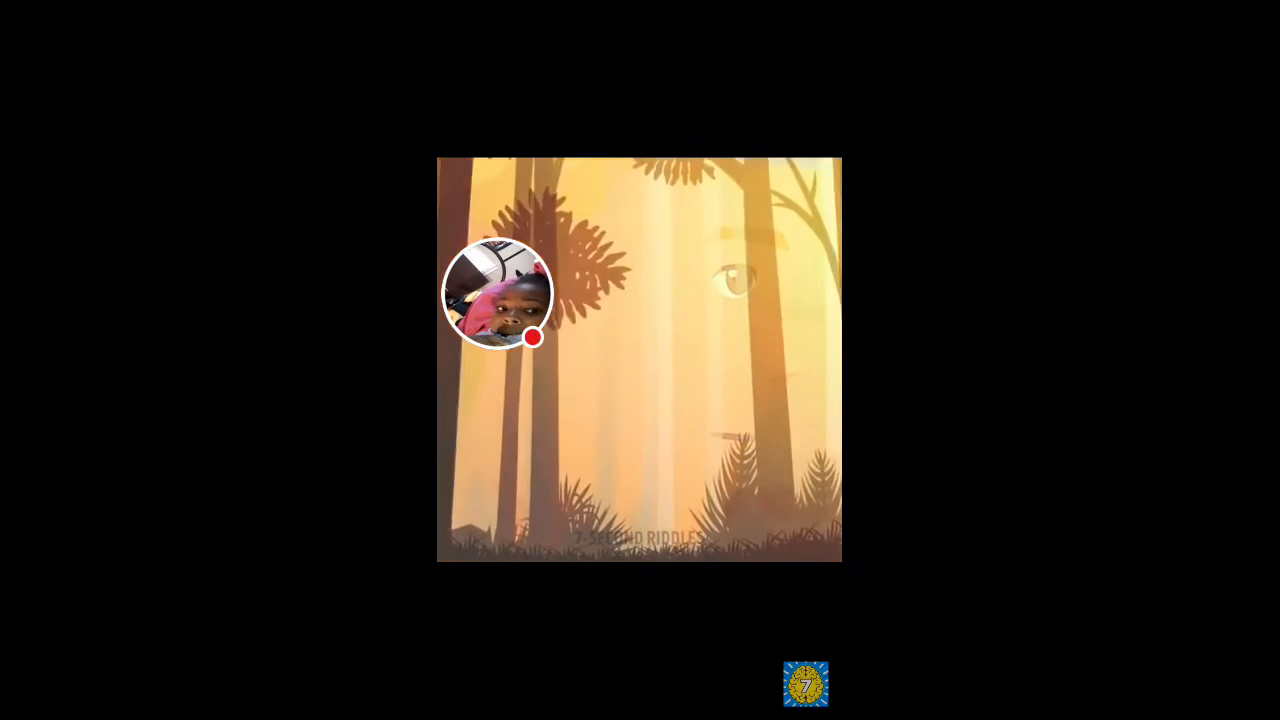
# Pause the fullscreen video at 1:47 of 10:58
pyautogui.click(640, 360)
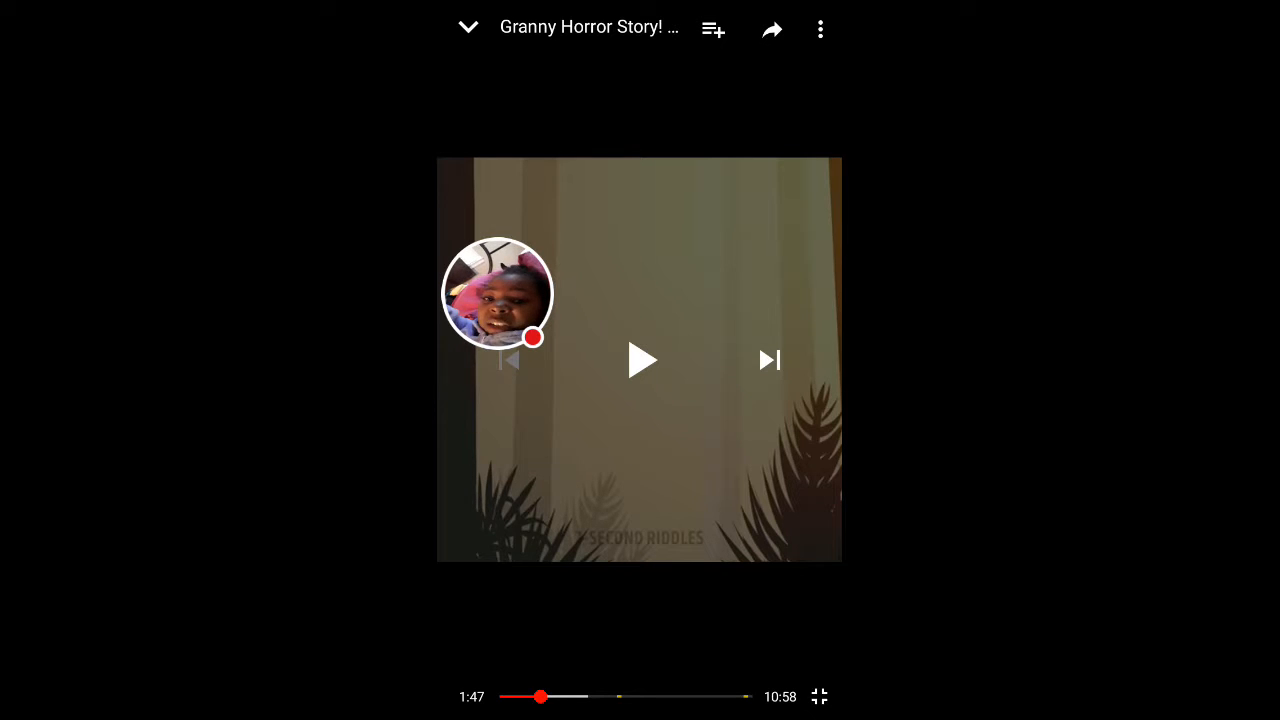
# Resume the video and pause it again at 2:58 of 10:58
pyautogui.click(640, 360)
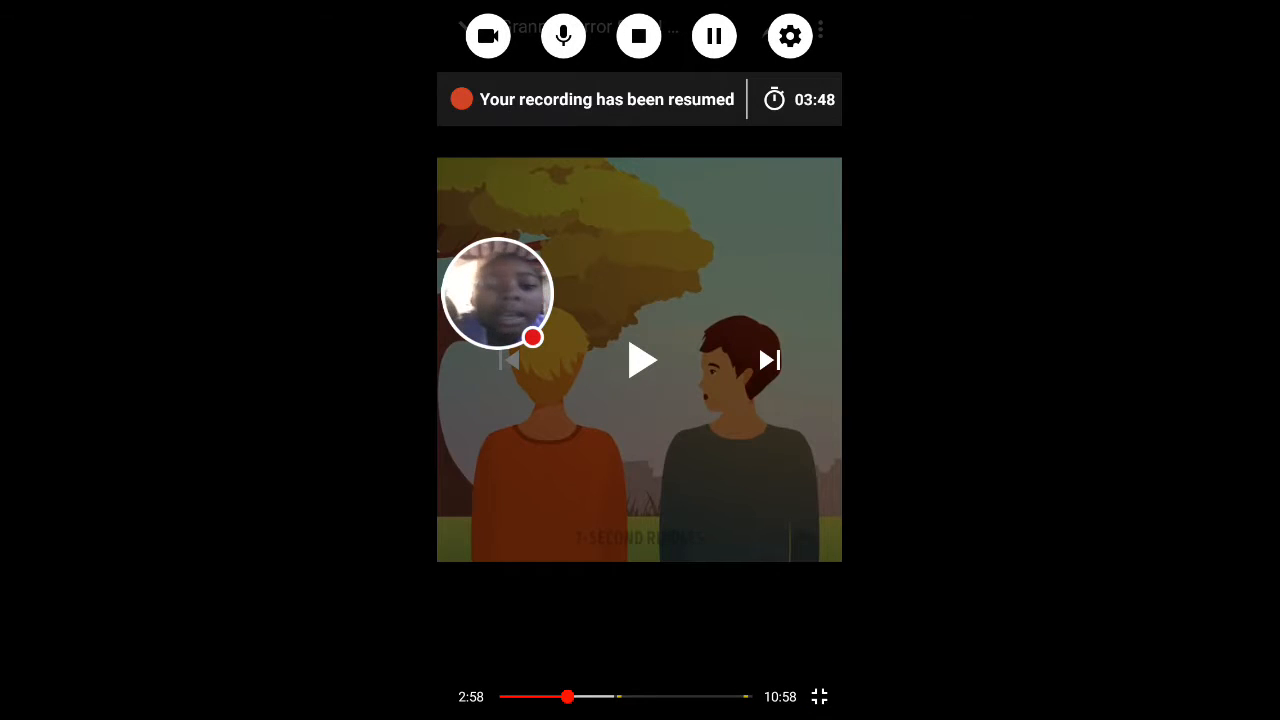
# Resume playback and pause on the dark mansion archway scene
pyautogui.click(640, 360)
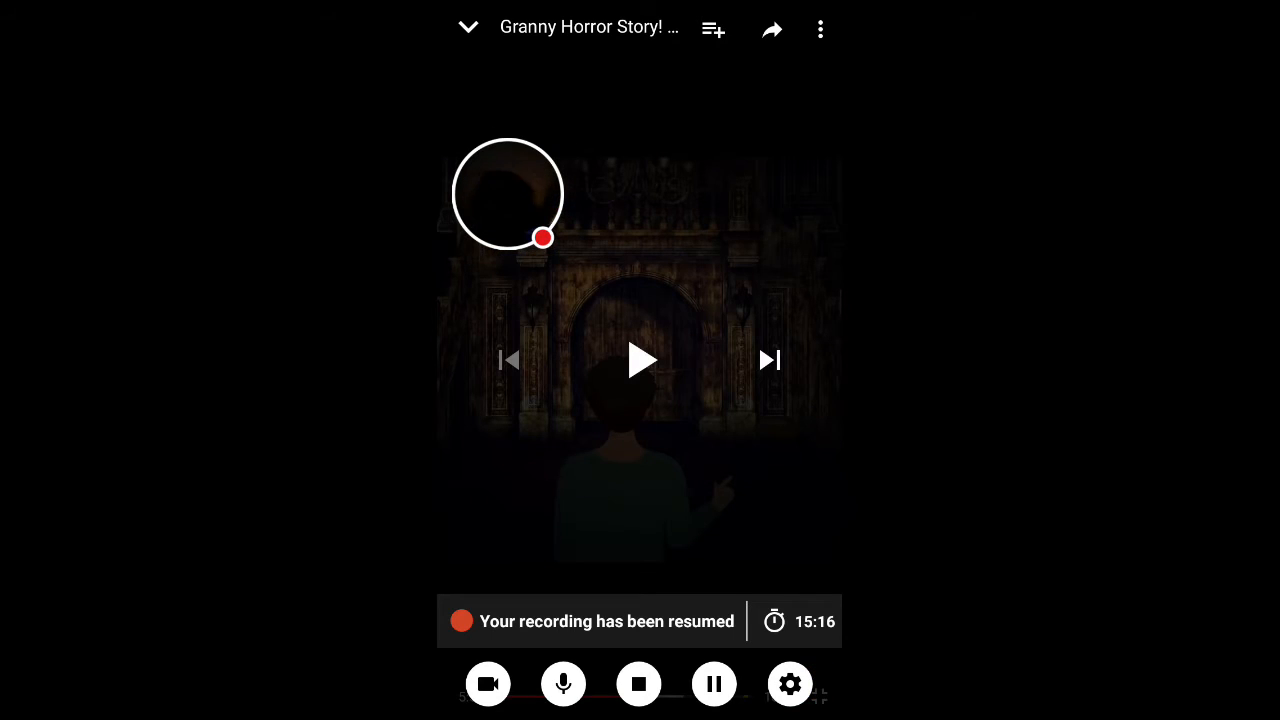
# Resume the fullscreen video through the dark mansion staircase scenes
pyautogui.click(641, 360)
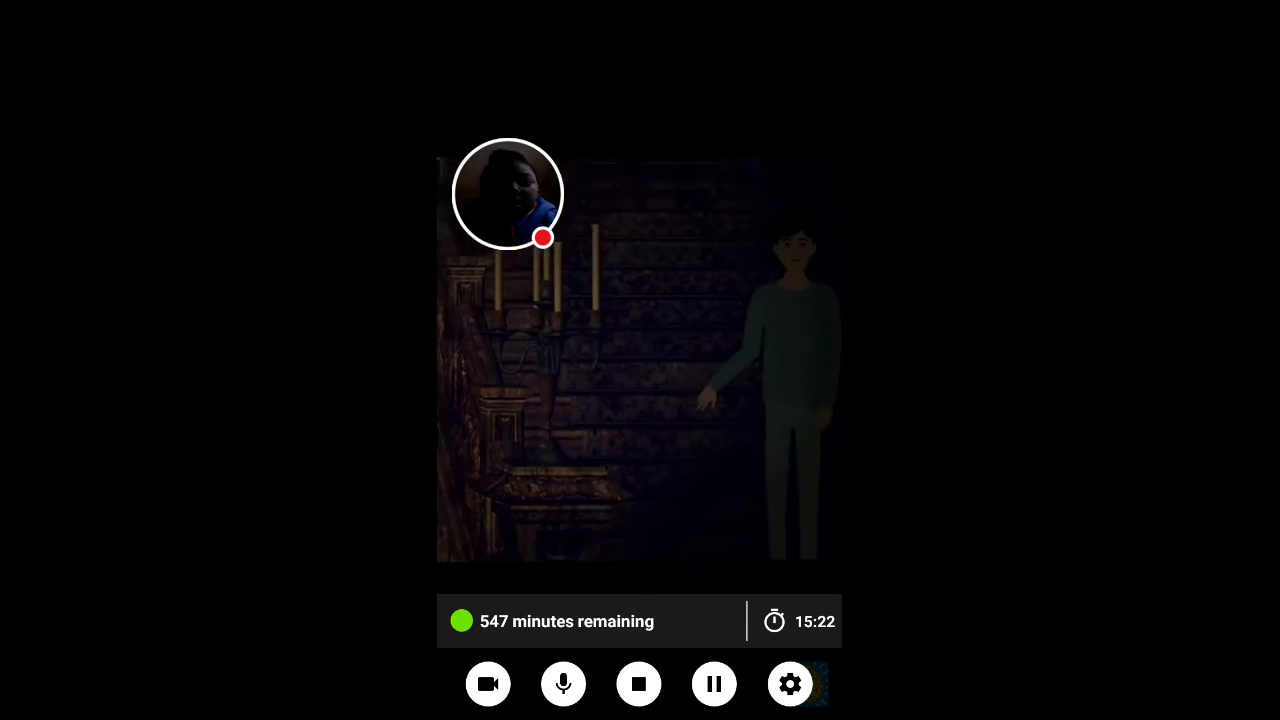
pyautogui.click(714, 683)
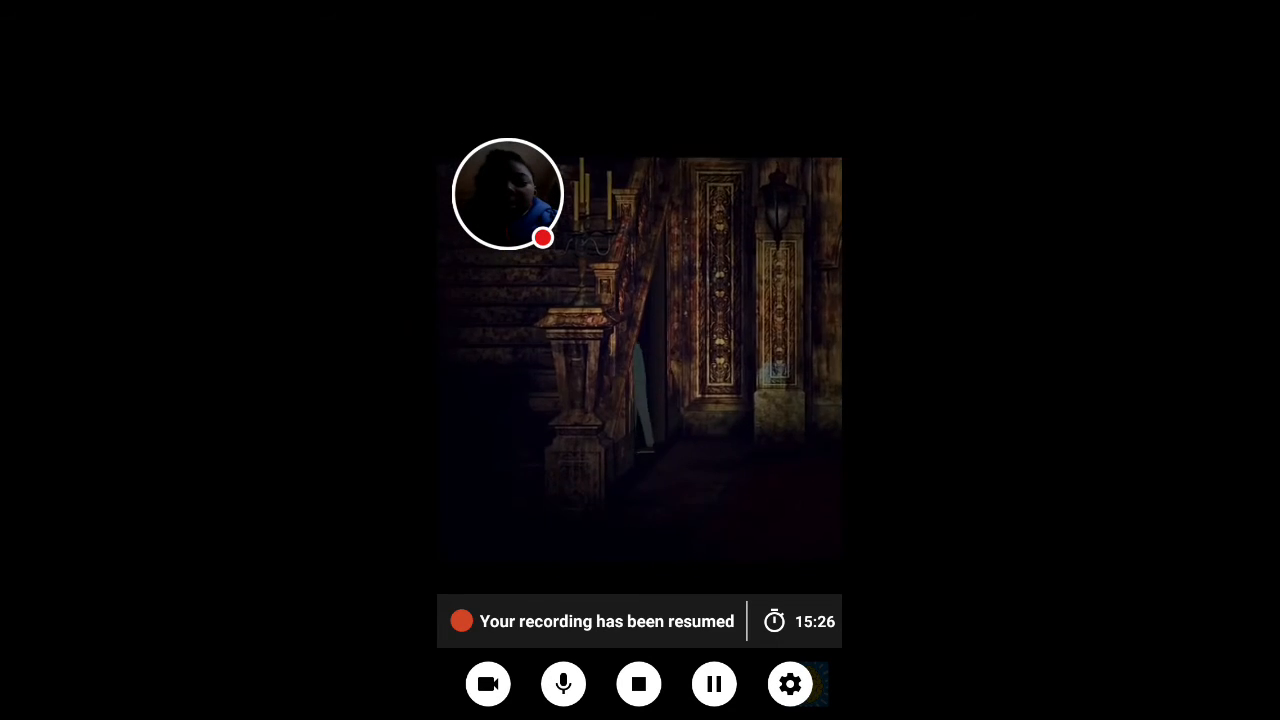